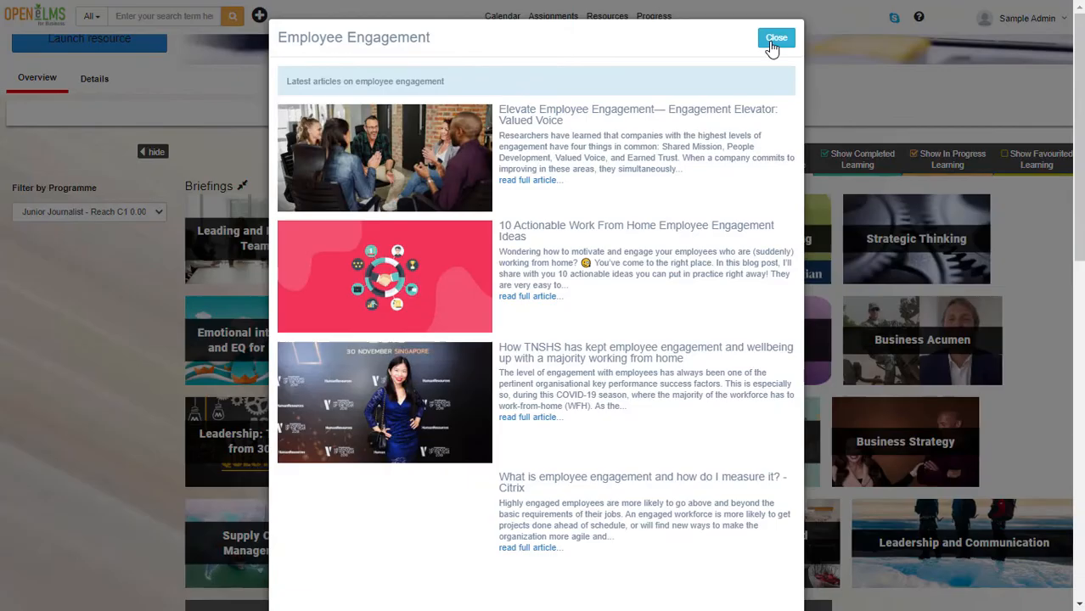
Close Employee Engagement, open the Leading and Managing Teams briefing, and scroll its articles.
{"action": "left_click", "coordinate": [775, 38]}
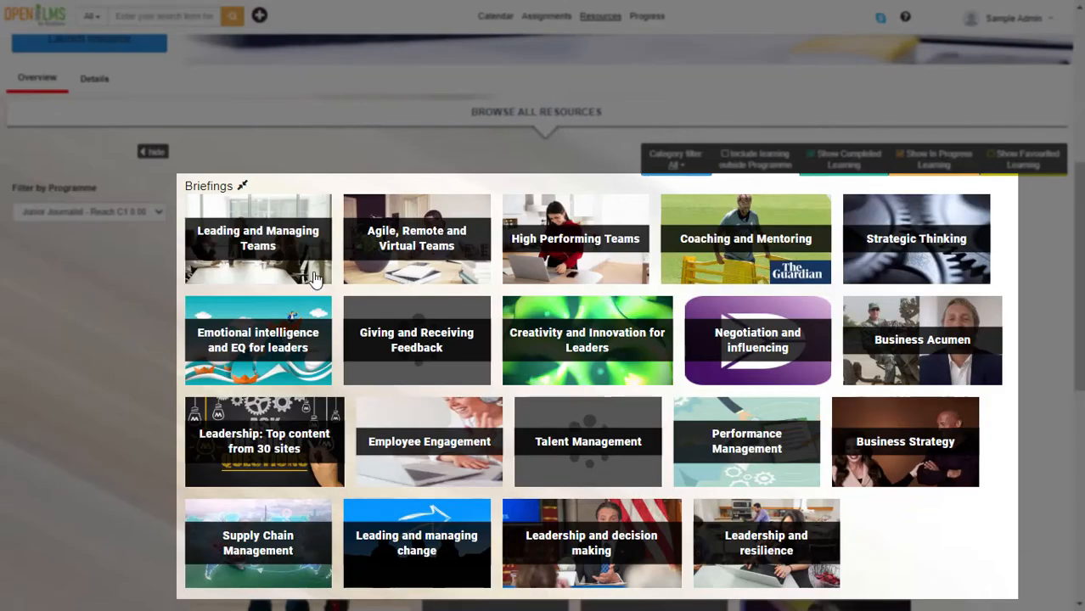
{"action": "mouse_move", "coordinate": [258, 247]}
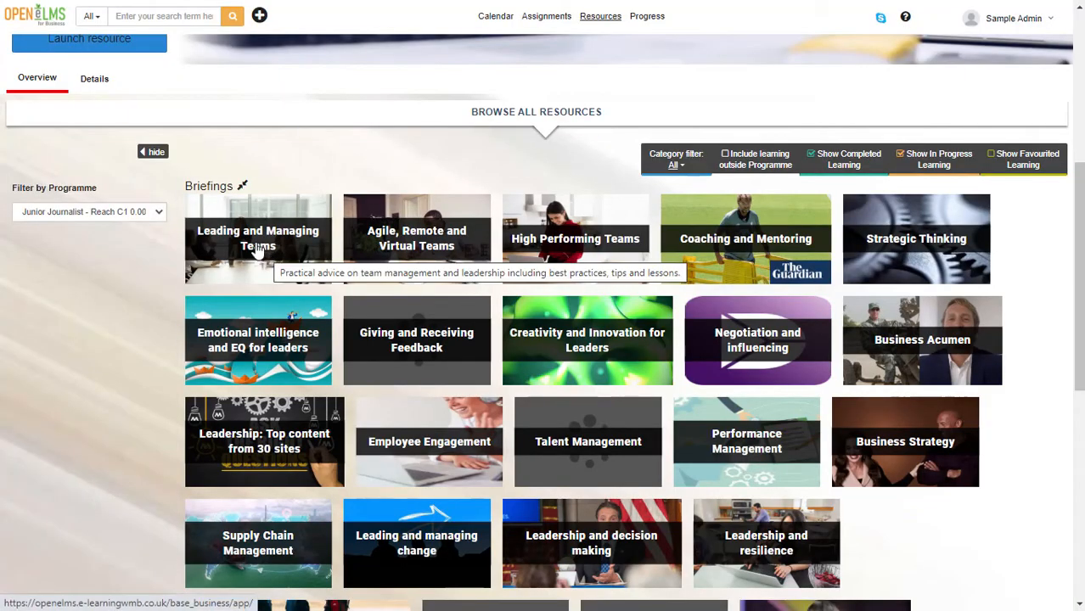
{"action": "left_click", "coordinate": [258, 238]}
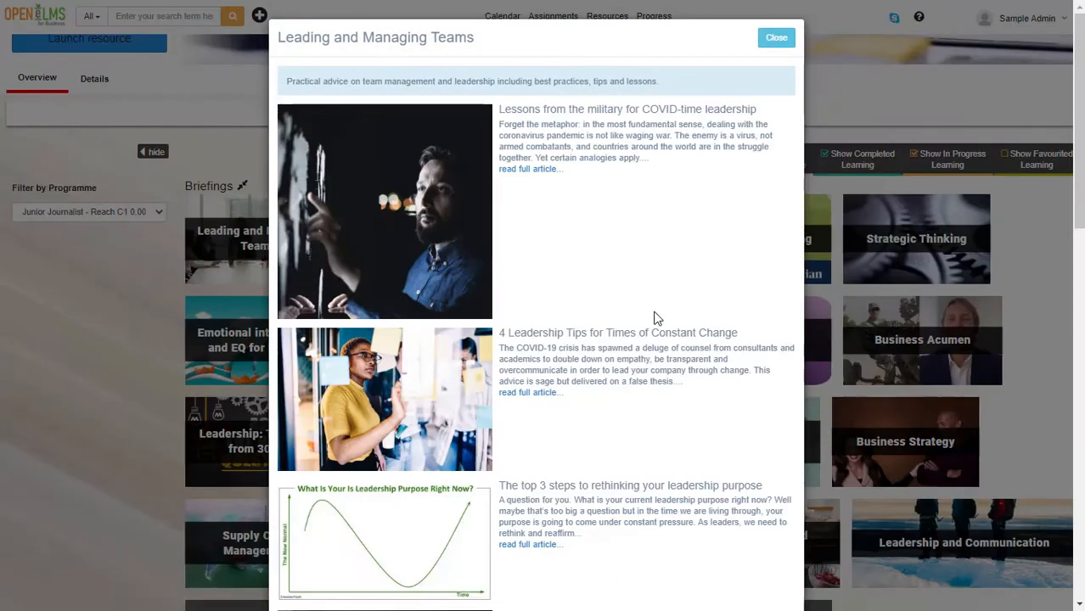
{"action": "scroll", "scroll_direction": "down", "scroll_amount": 3}
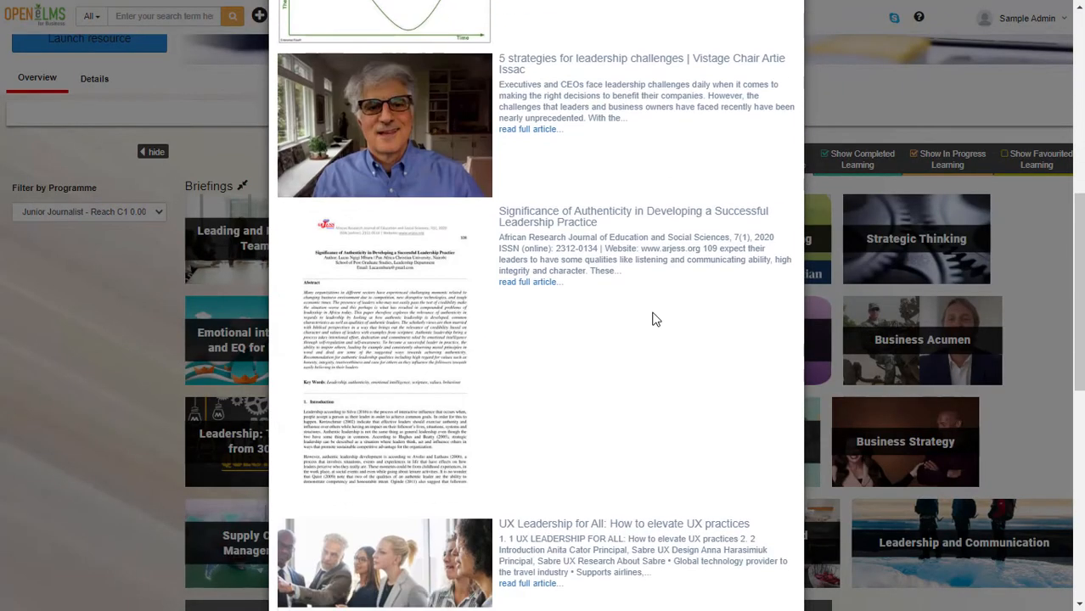